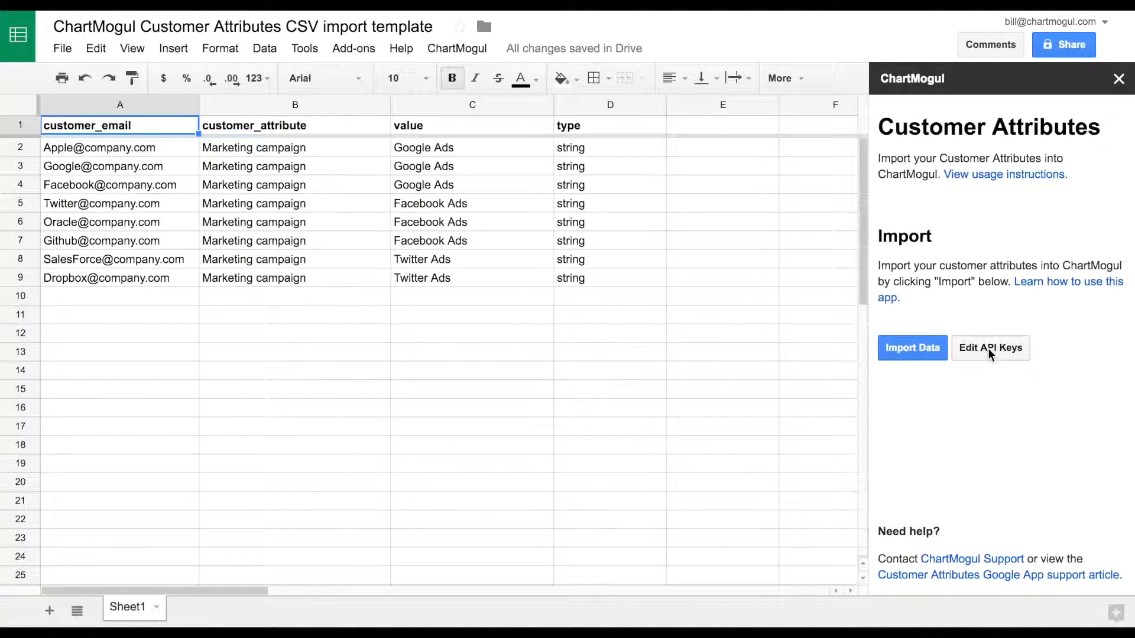
Step: Enter the ChartMogul account token and secret key in the Customer Attributes add-on and save them
{"action": "left_click", "coordinate": [990, 349]}
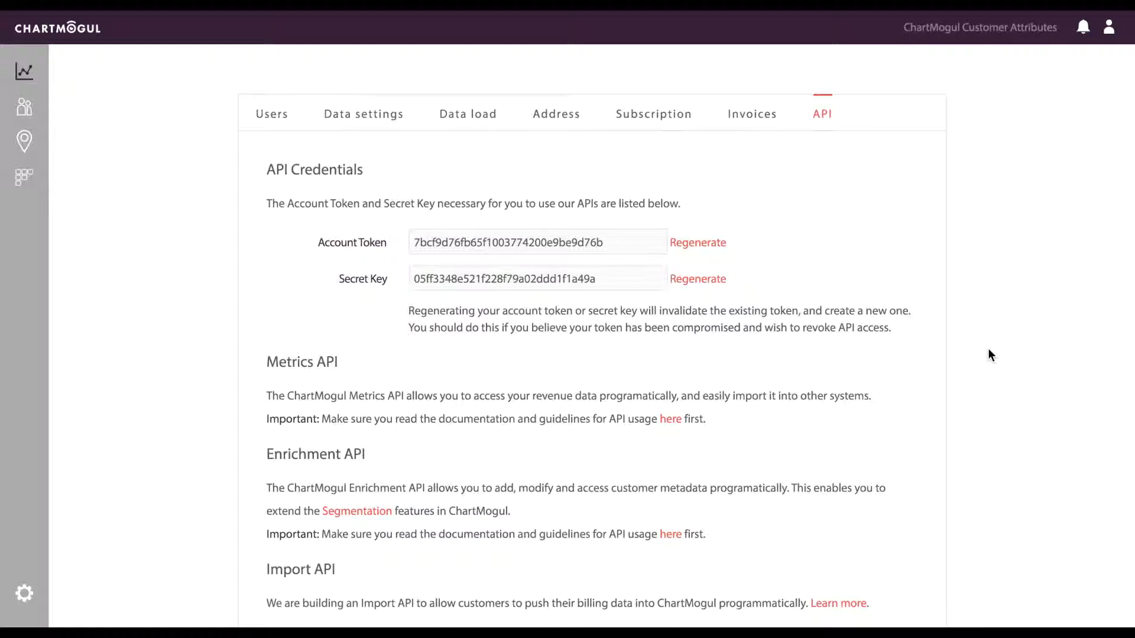
{"action": "triple_click", "coordinate": [538, 242]}
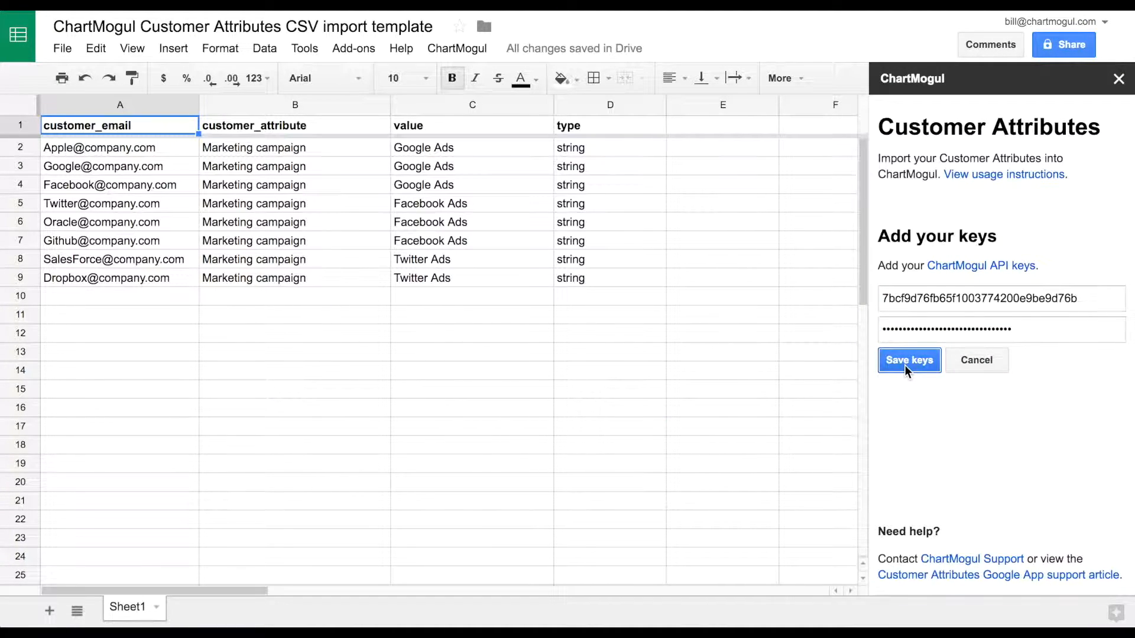
{"action": "left_click", "coordinate": [908, 360]}
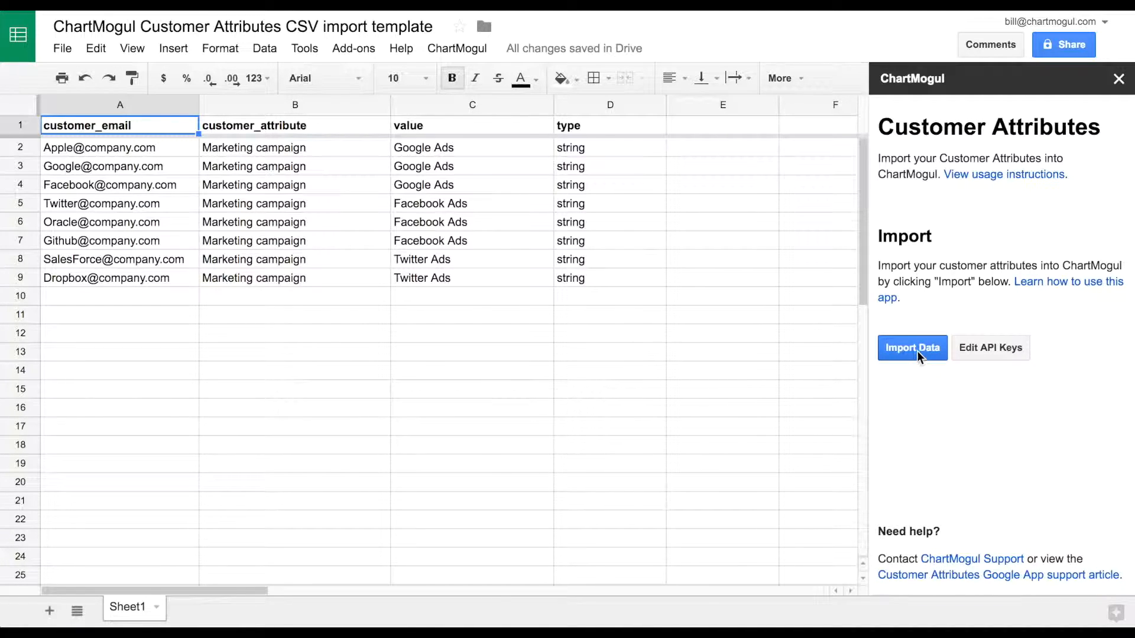
Step: Import the sheet's customer attribute rows, then return to the add-on's import panel
{"action": "left_click", "coordinate": [911, 349]}
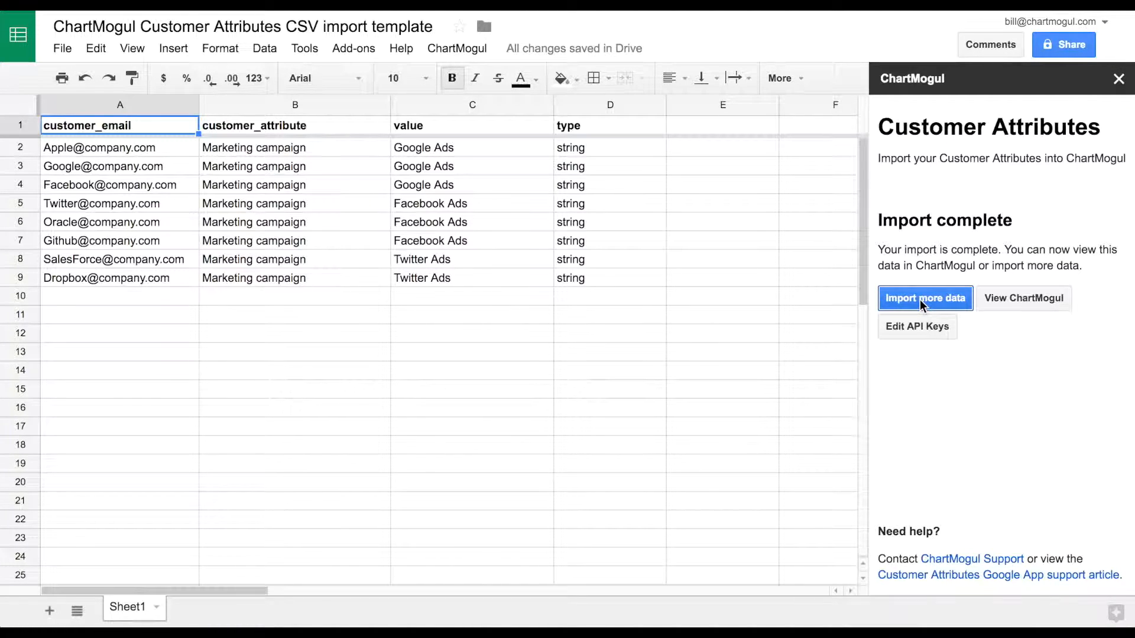
{"action": "left_click", "coordinate": [926, 298]}
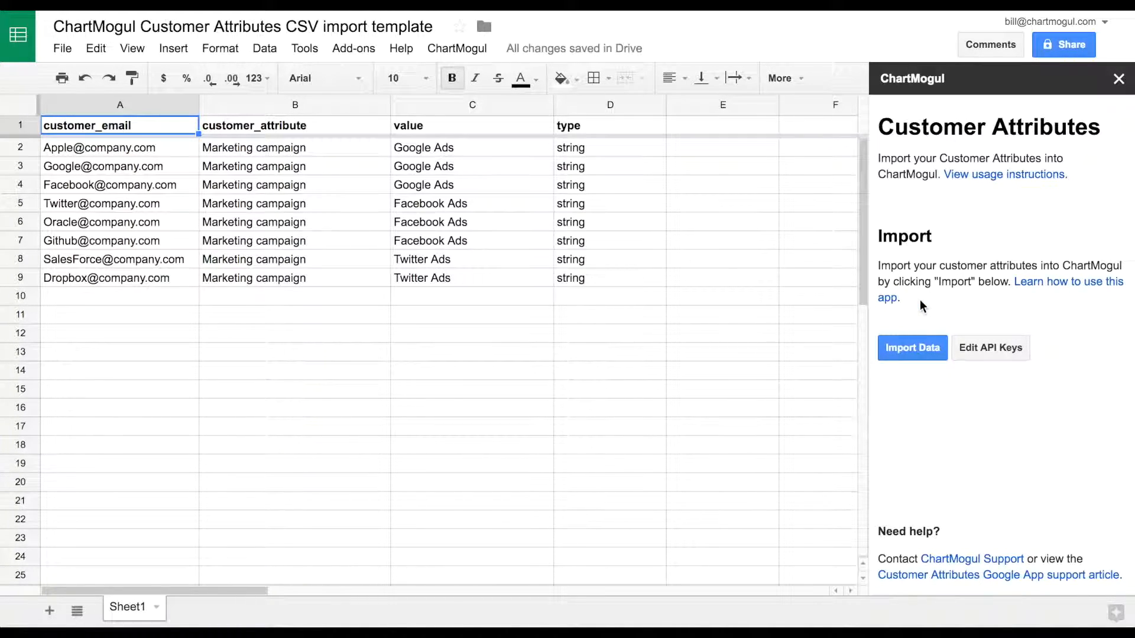
Step: Search the ChartMogul customer list for 'apple' to check its Marketing_campaign attribute
{"action": "left_click", "coordinate": [912, 347]}
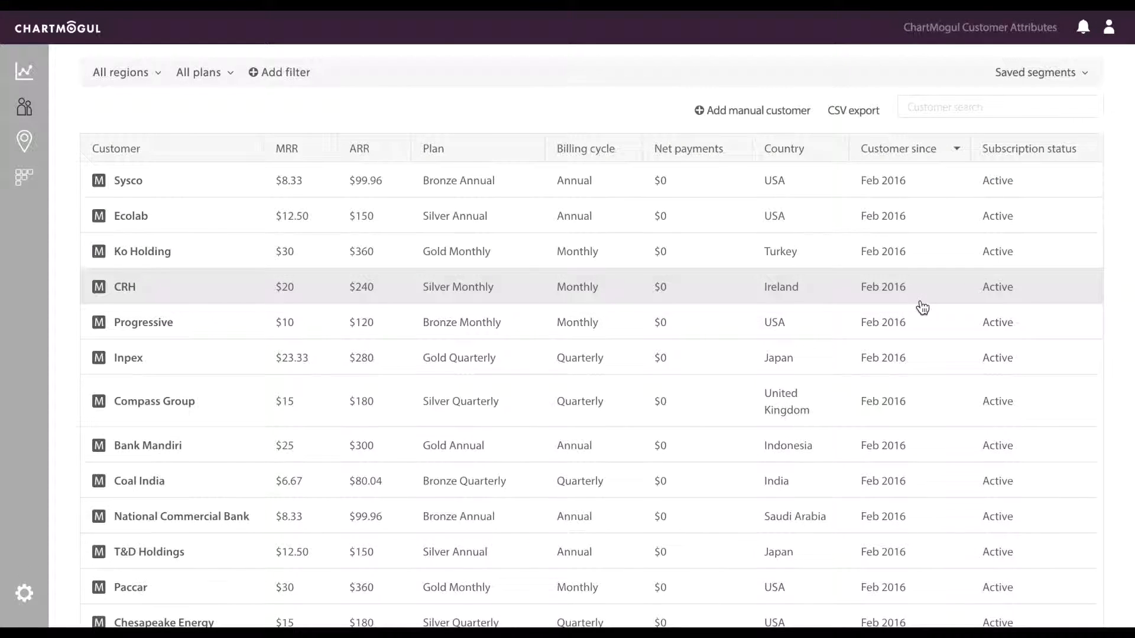
{"action": "left_click", "coordinate": [998, 106]}
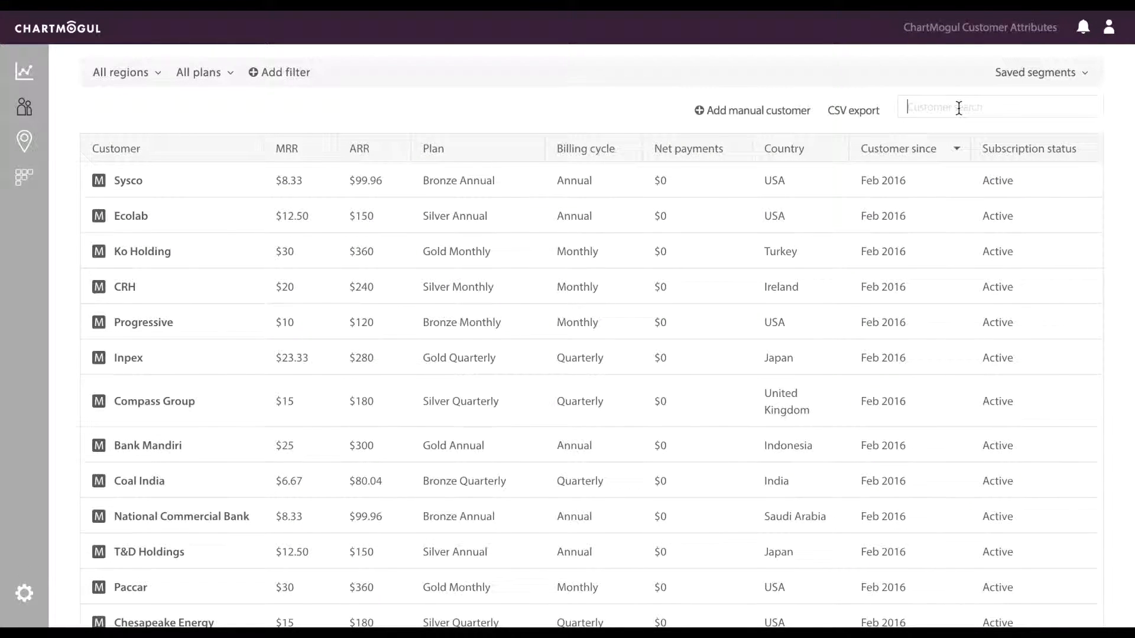
{"action": "type", "text": "apple"}
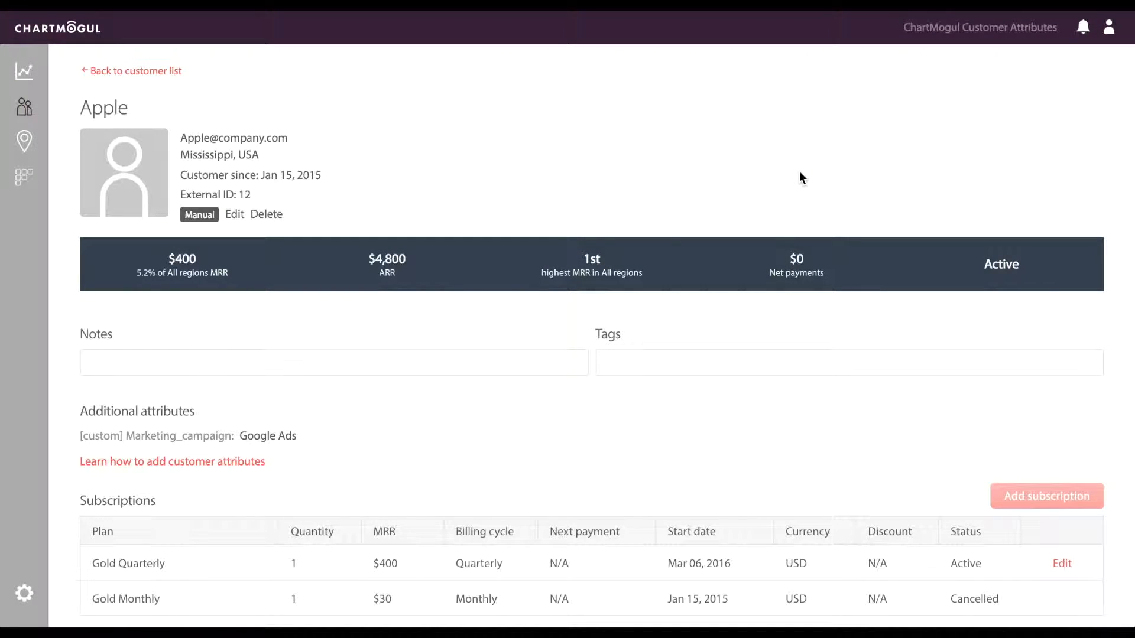
{"action": "mouse_move", "coordinate": [526, 449]}
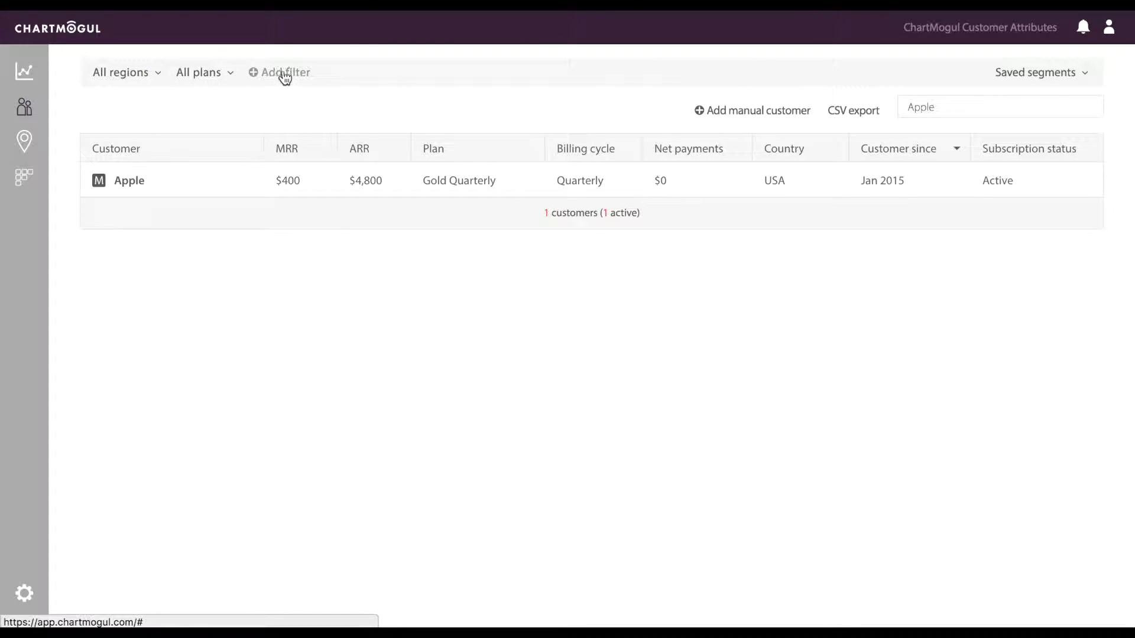
Step: Add a customer filter: Marketing_campaign is Google Ads
{"action": "left_click", "coordinate": [283, 72]}
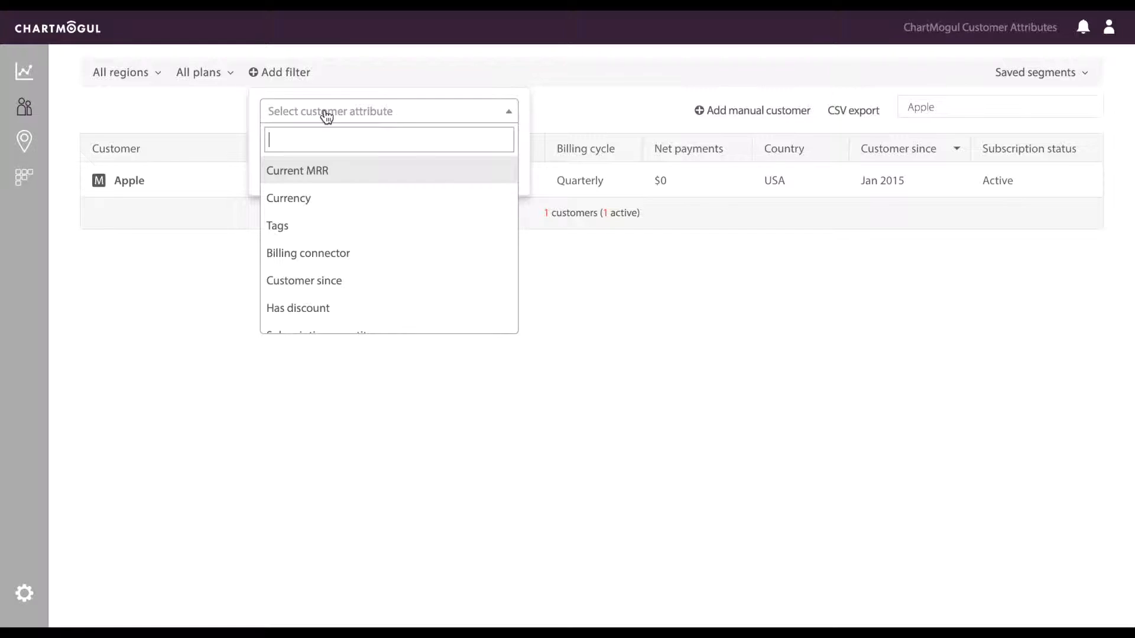
{"action": "type", "text": "marketing"}
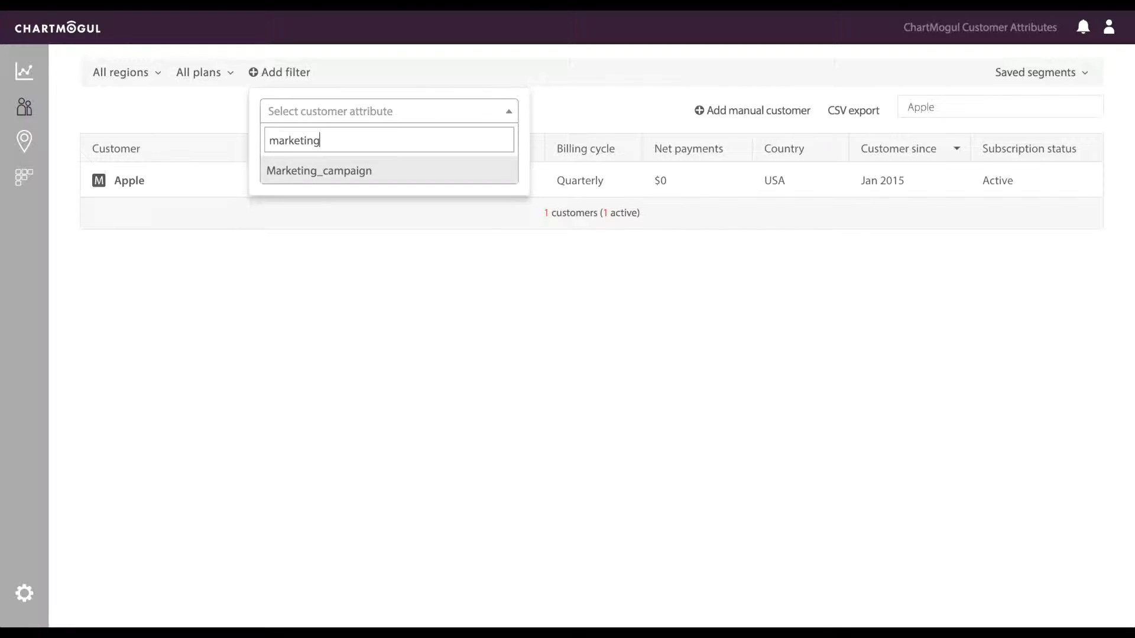
{"action": "left_click", "coordinate": [319, 171]}
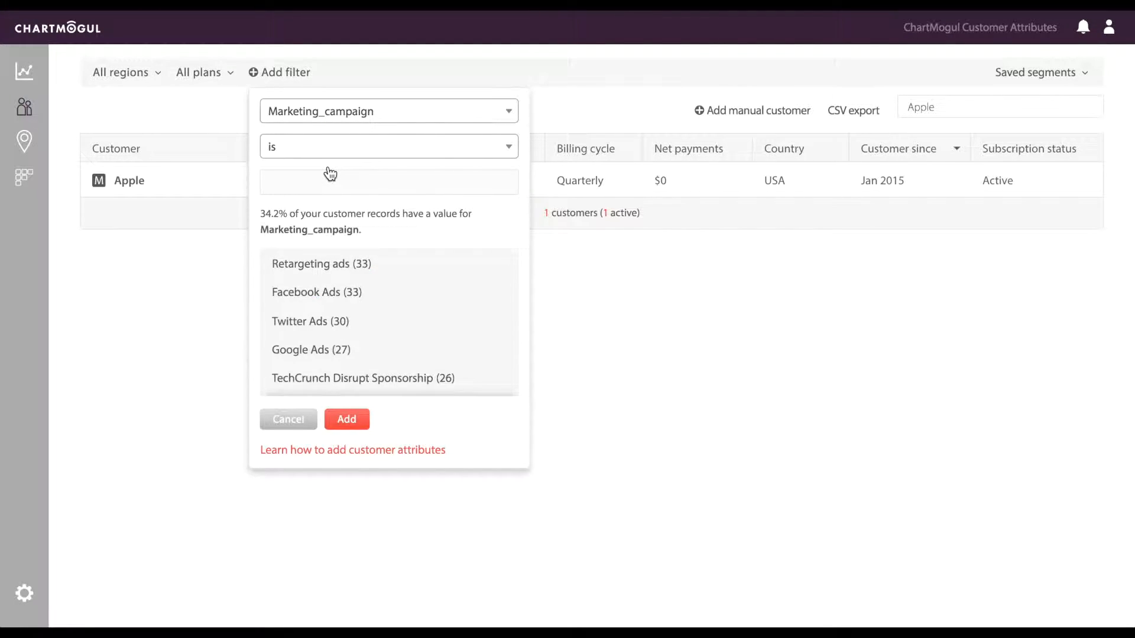
{"action": "left_click", "coordinate": [310, 349]}
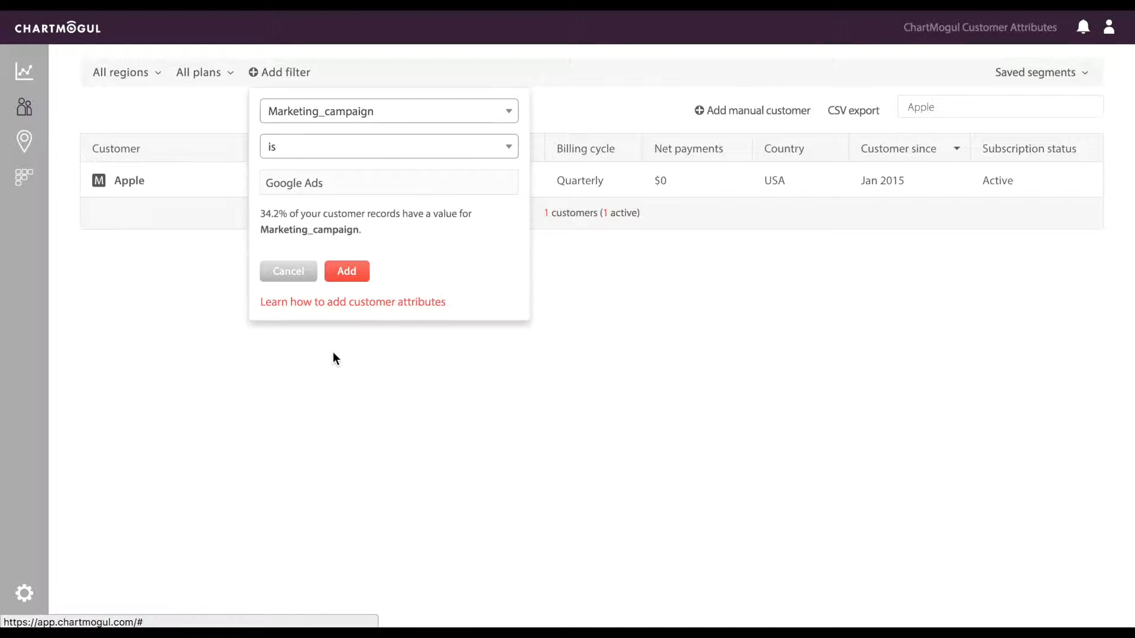
{"action": "left_click", "coordinate": [346, 271]}
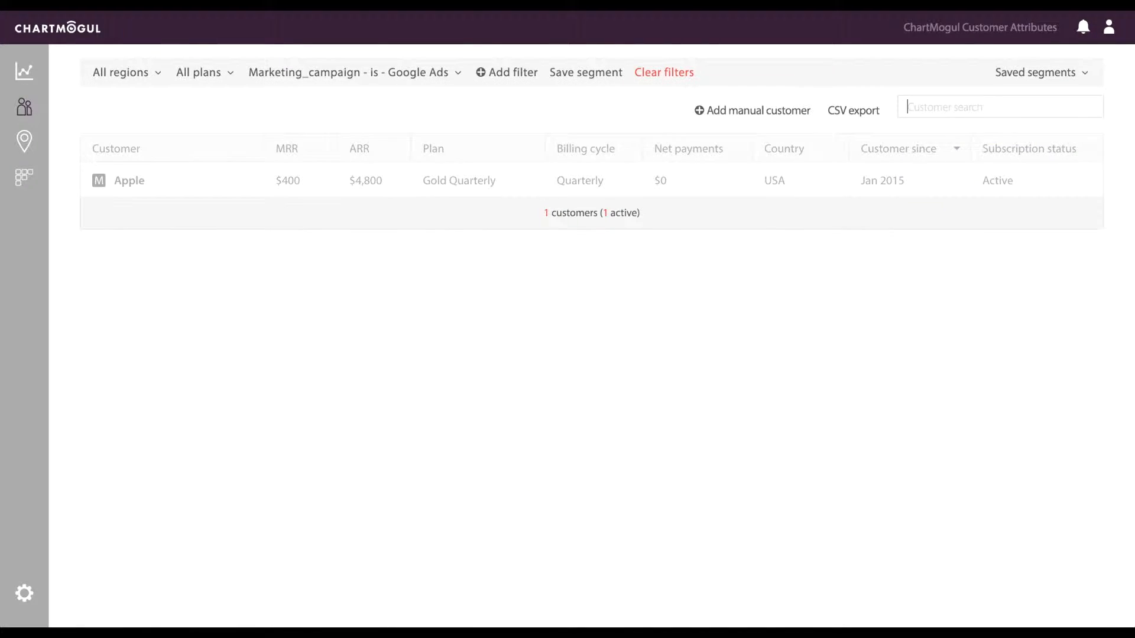
Step: Save the current filter as a segment named 'Google ads'
{"action": "left_click", "coordinate": [586, 72]}
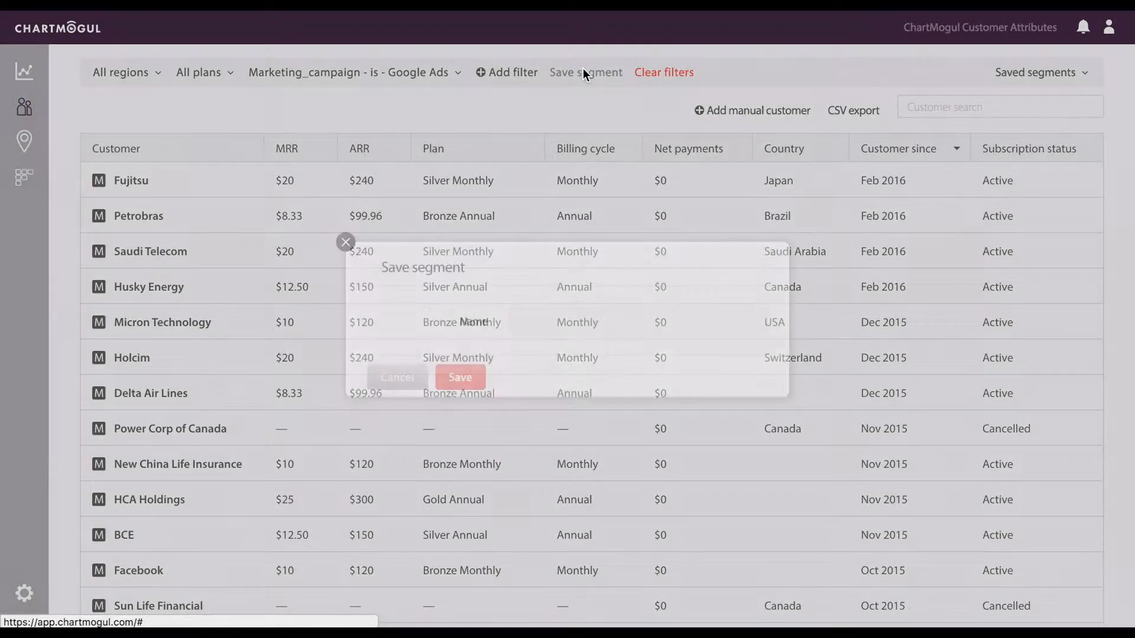
{"action": "type", "text": "Google ads"}
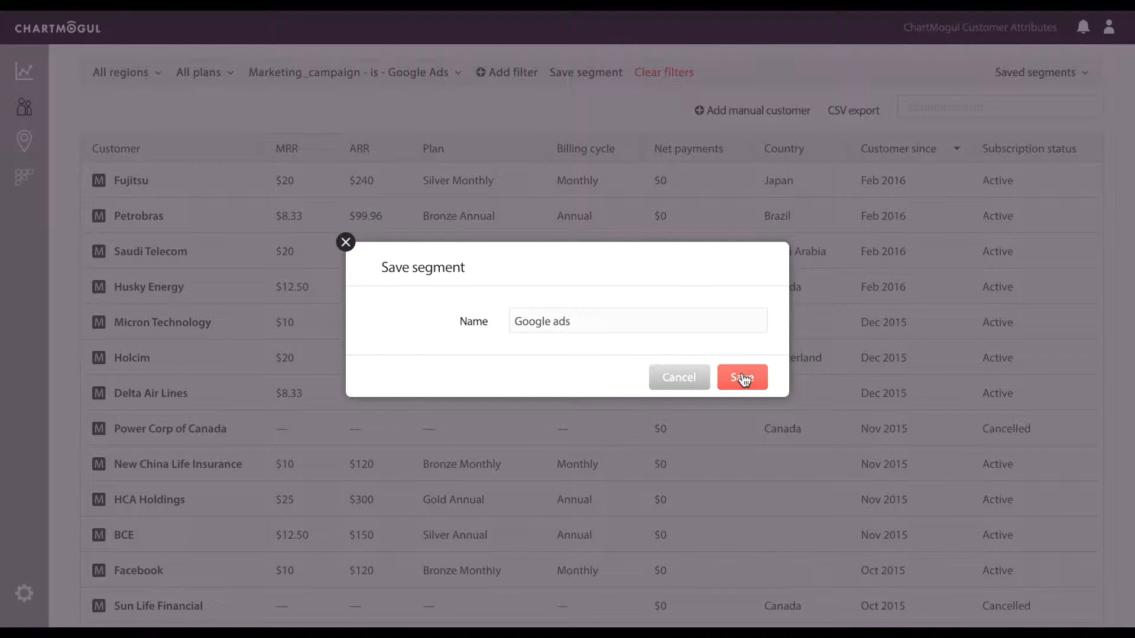
{"action": "left_click", "coordinate": [741, 377]}
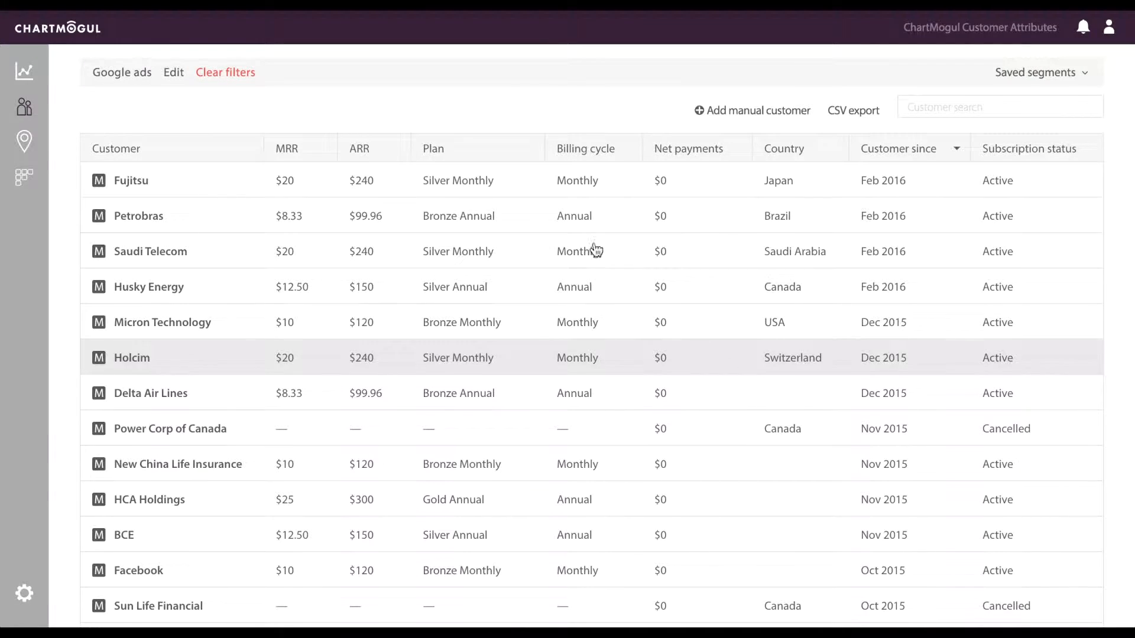
{"action": "mouse_move", "coordinate": [23, 71]}
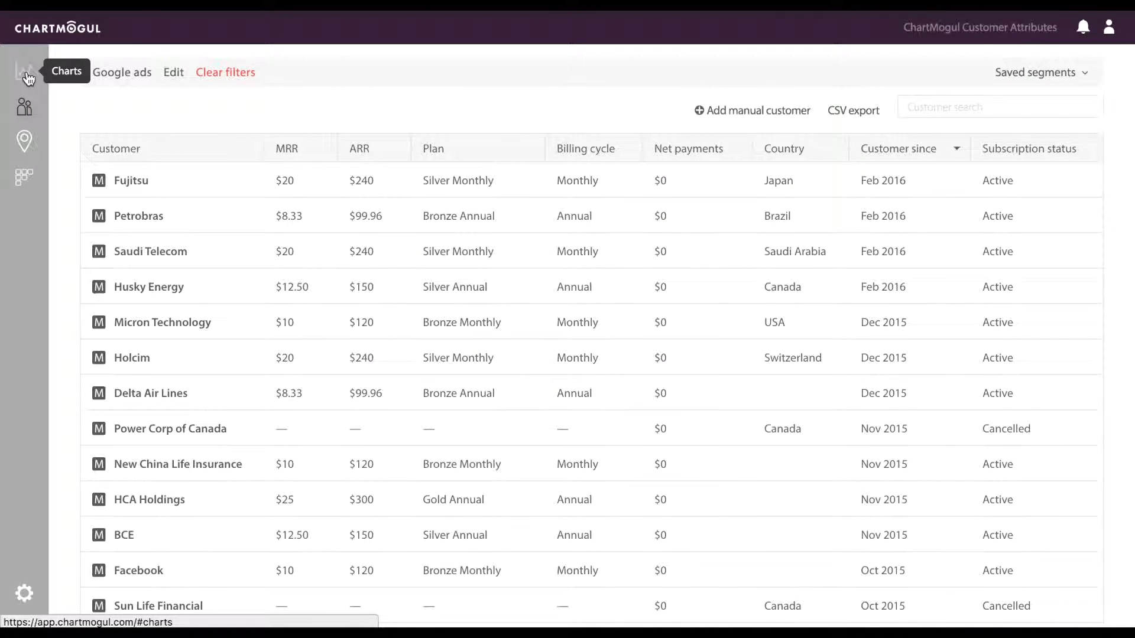
Step: Compare the chart with TechCrunch Disrupt Ad, Content Marketing and Facebook ads segments, viewing Customers
{"action": "left_click", "coordinate": [24, 72]}
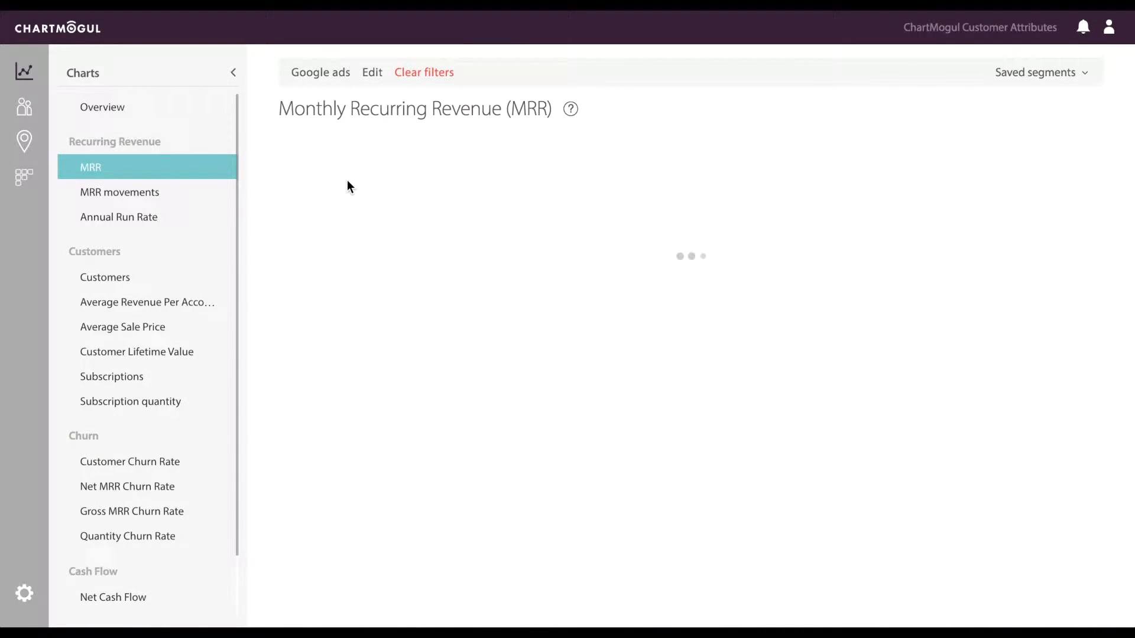
{"action": "left_click", "coordinate": [368, 459]}
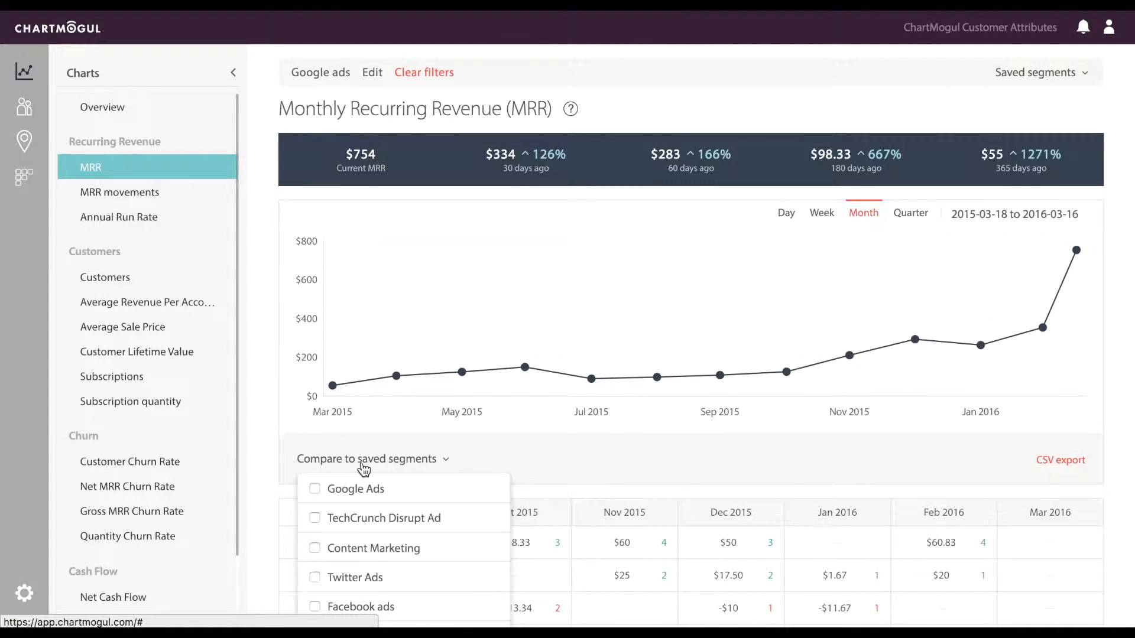
{"action": "left_click", "coordinate": [316, 518]}
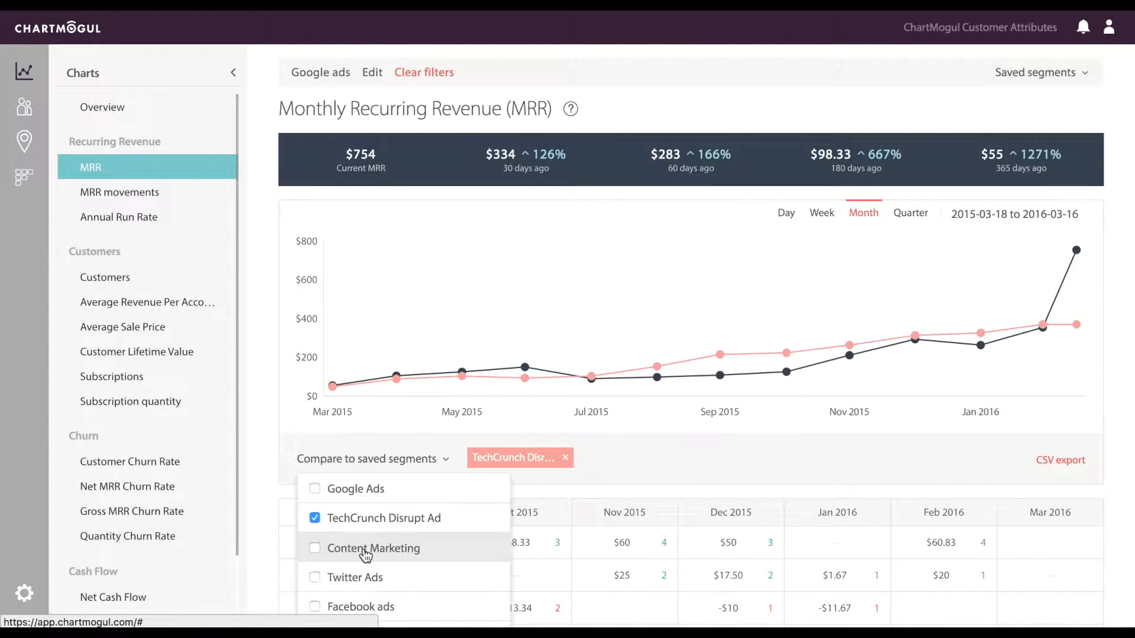
{"action": "left_click", "coordinate": [316, 577]}
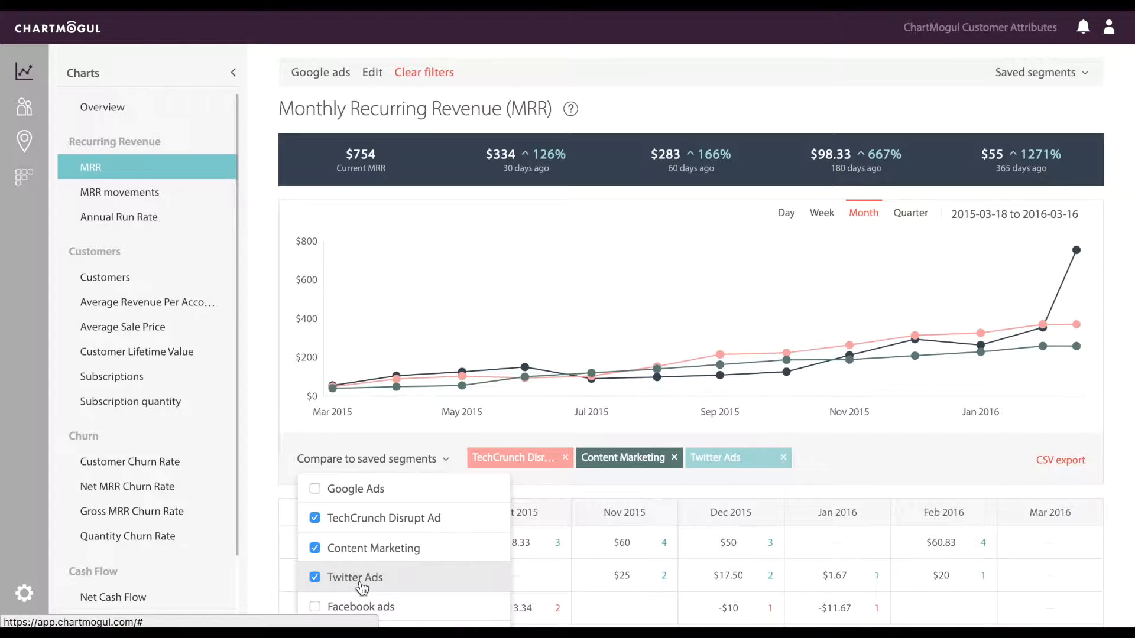
{"action": "left_click", "coordinate": [315, 606]}
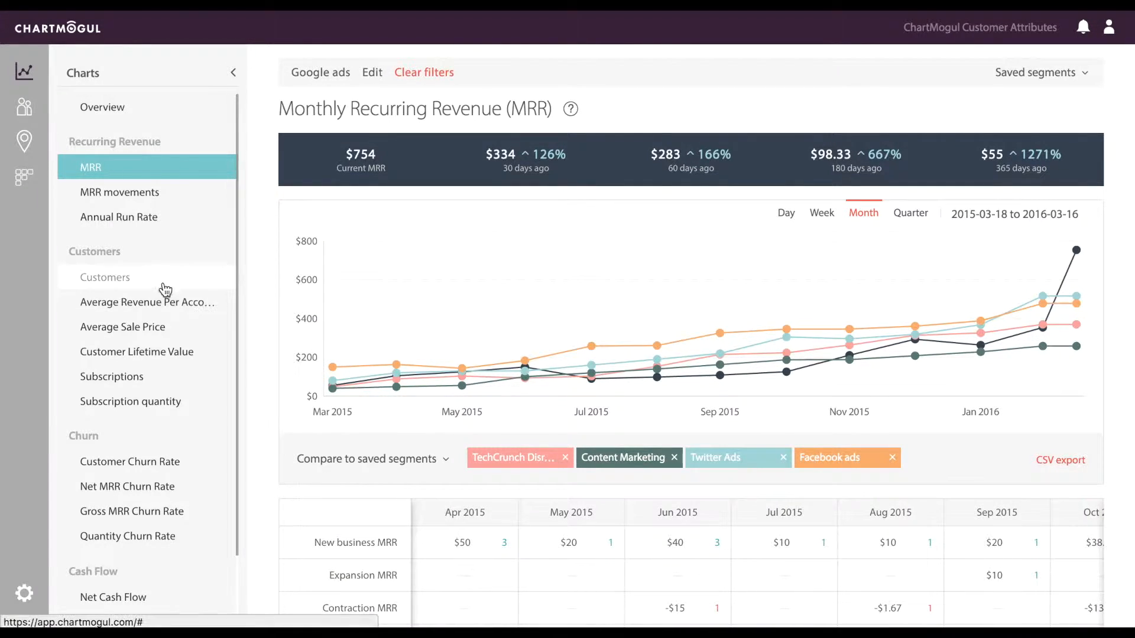
{"action": "left_click", "coordinate": [105, 277]}
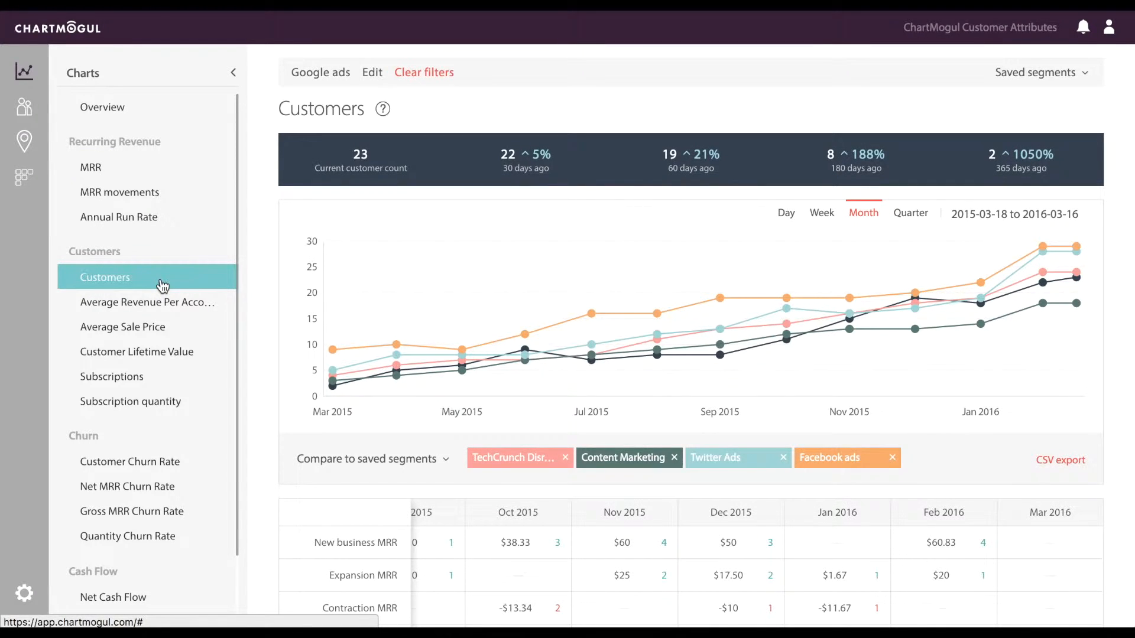